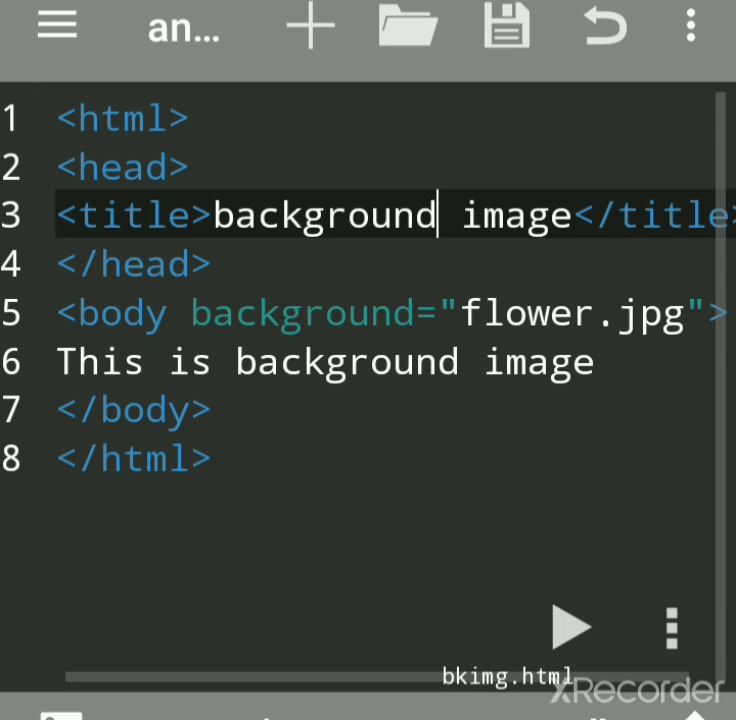
Preview the existing page with its flower background, then return to the code
scroll(down, 3)
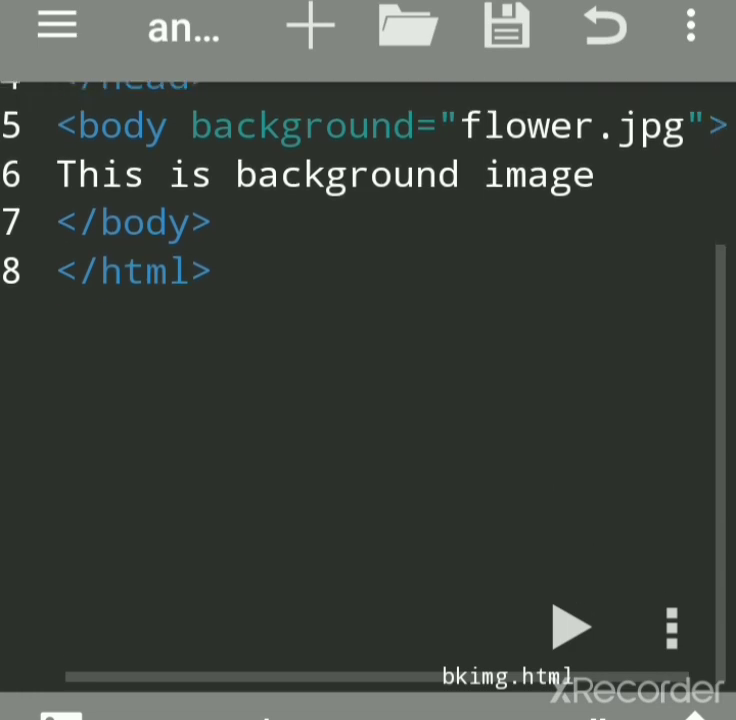
click(573, 627)
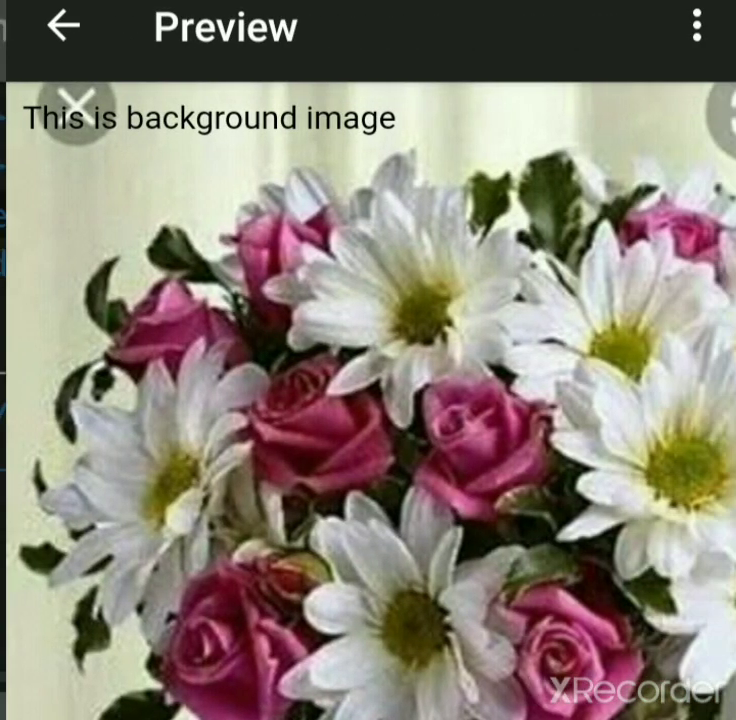
click(63, 27)
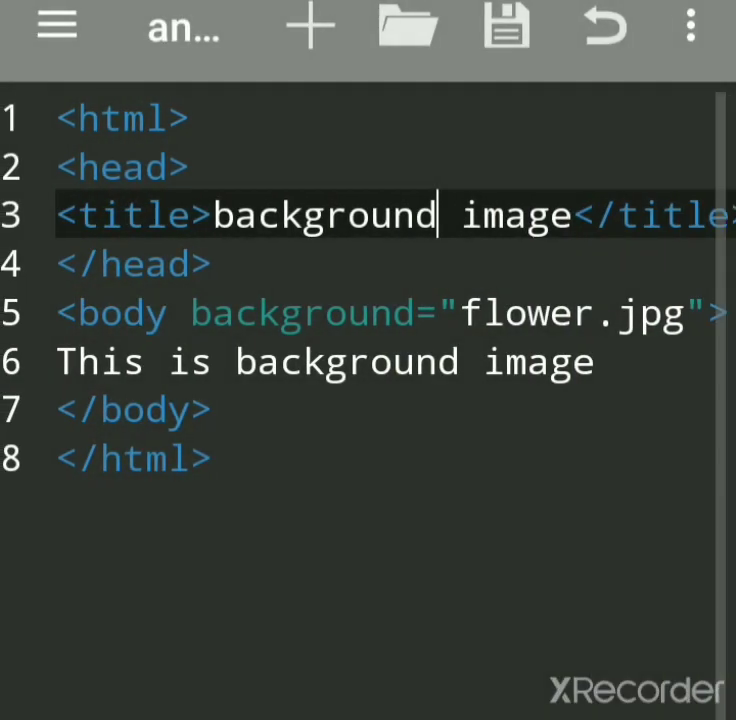
Find anWriter free HTML editor via the 'anwriter' Play Store search and launch it
scroll(down, 3)
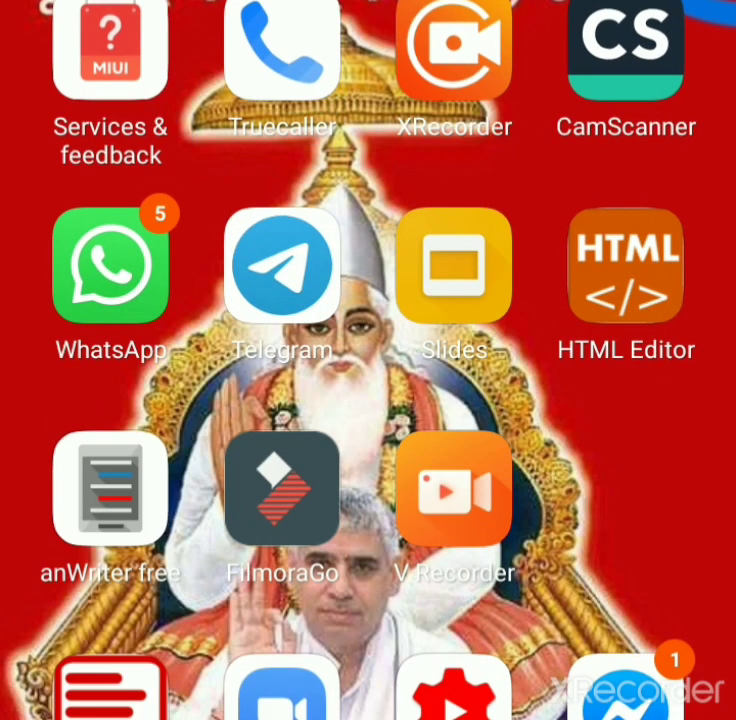
click(109, 489)
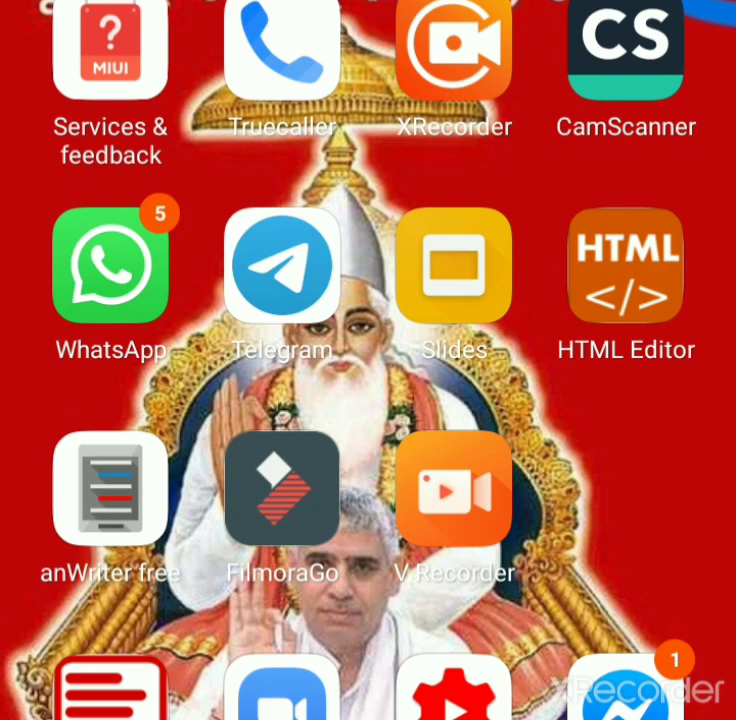
scroll(left, 3)
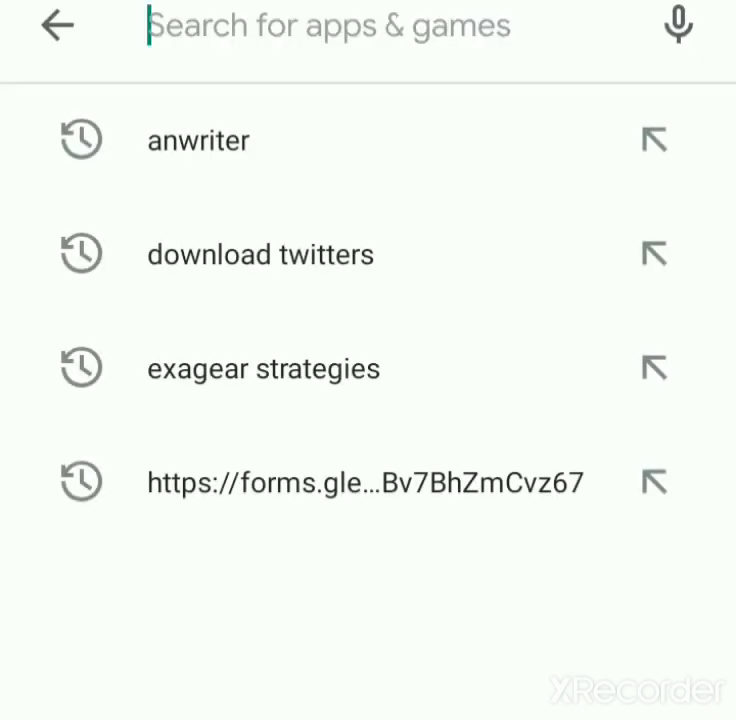
click(198, 140)
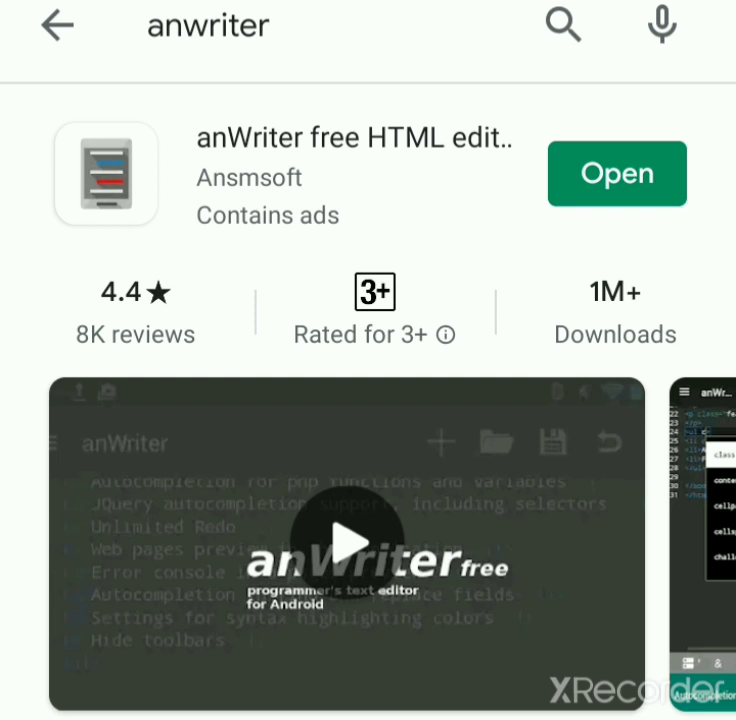
click(616, 173)
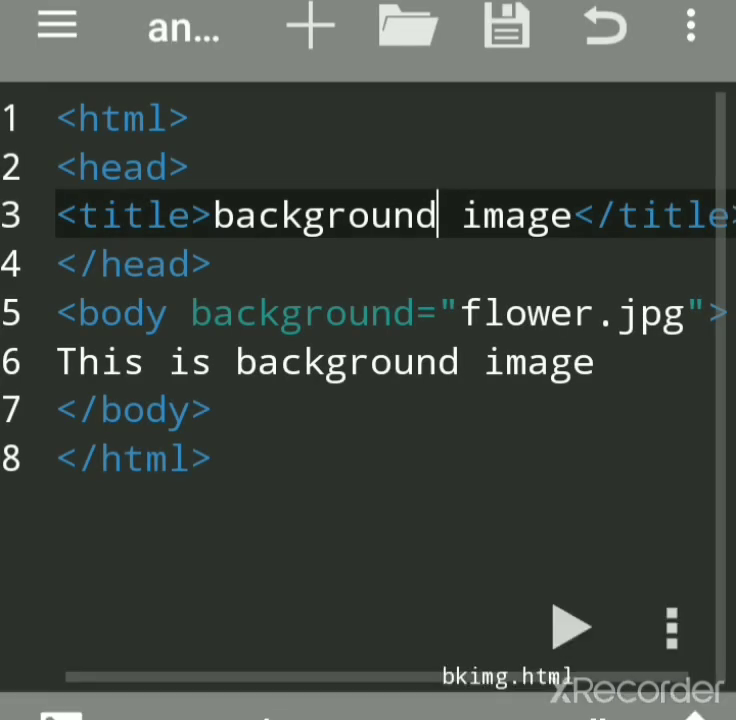
Create a new HTML file starting with html and head tags on separate lines
click(310, 27)
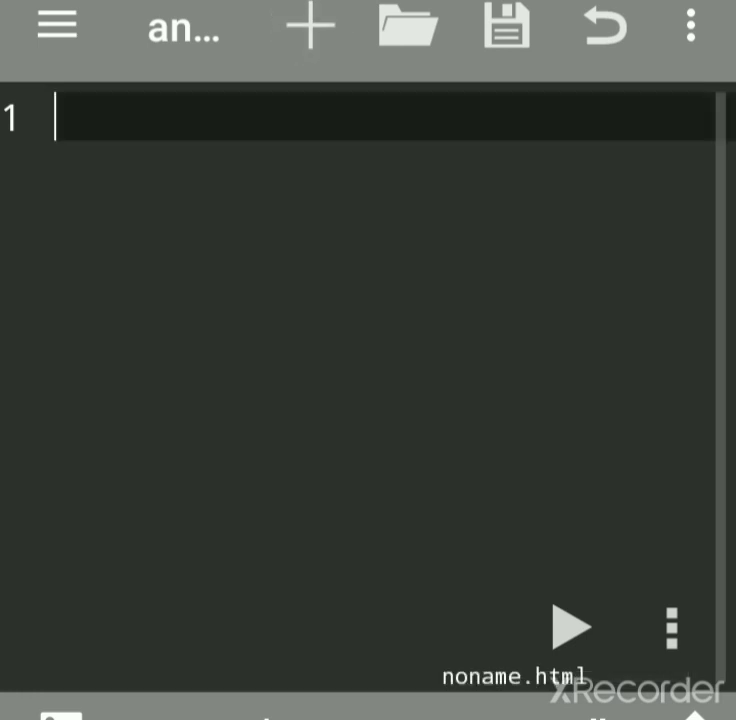
text(<html>)
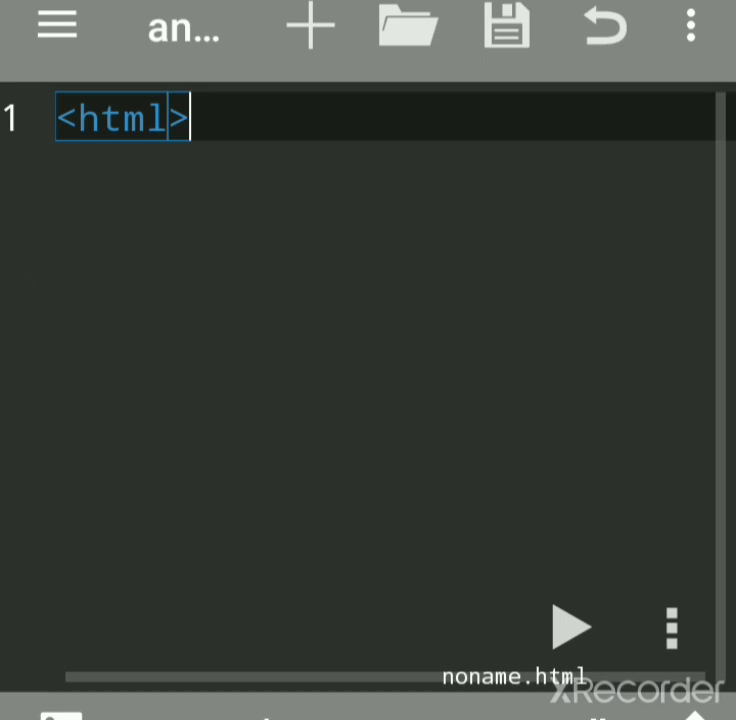
key(Enter)
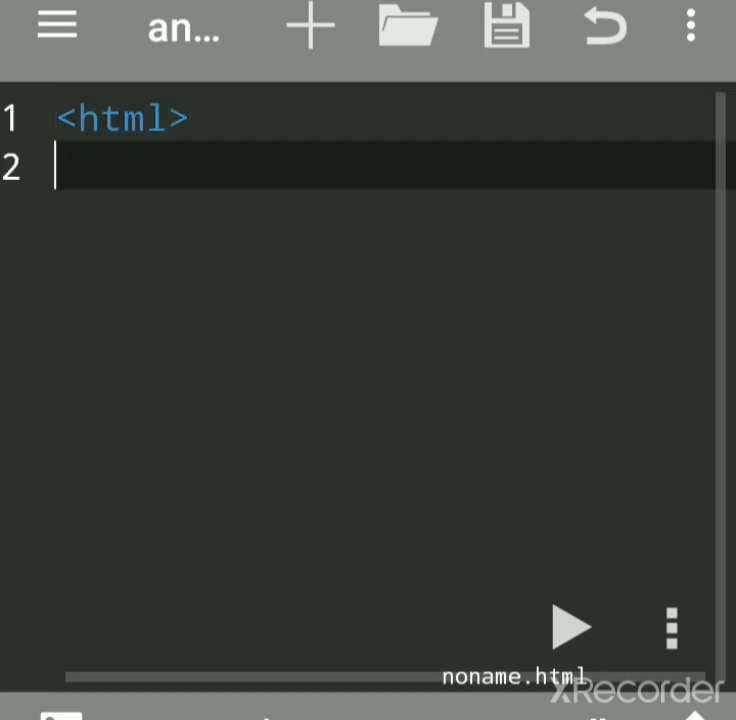
text(<head>)
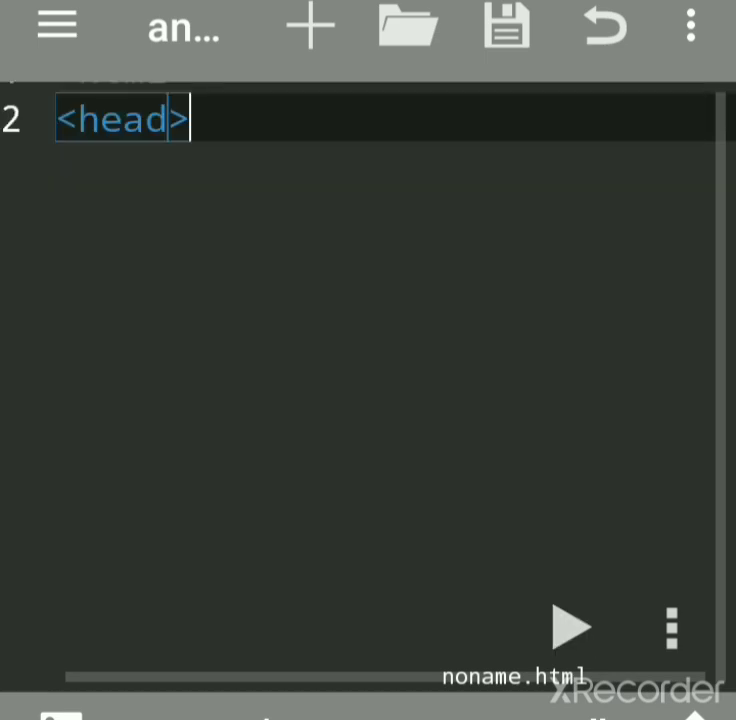
key(Enter)
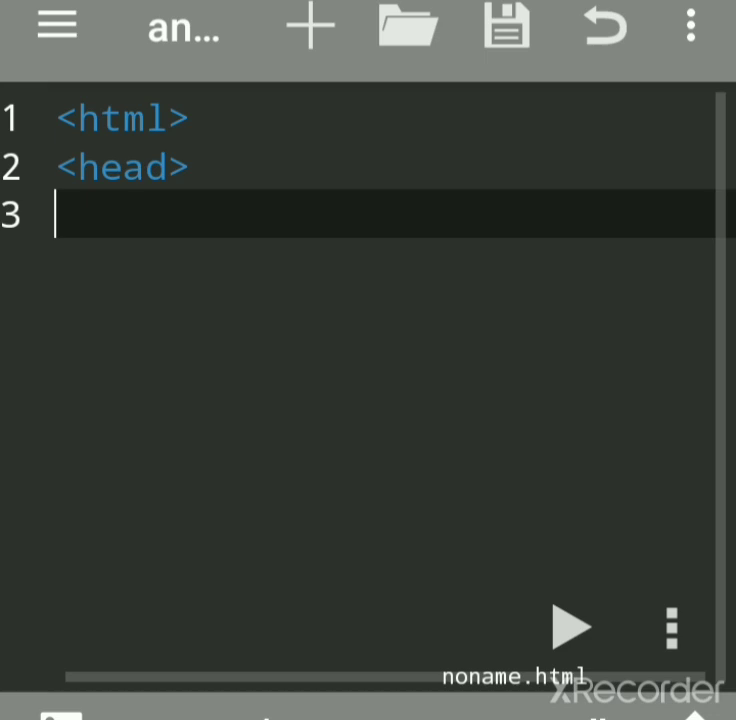
Insert a title tag from autocomplete and begin typing 'background' as the title
text(<t)
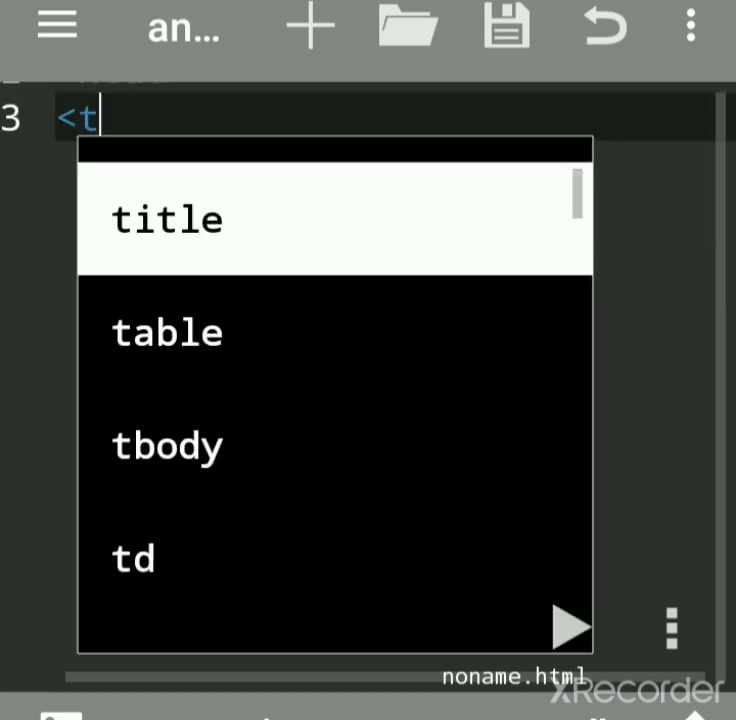
click(167, 218)
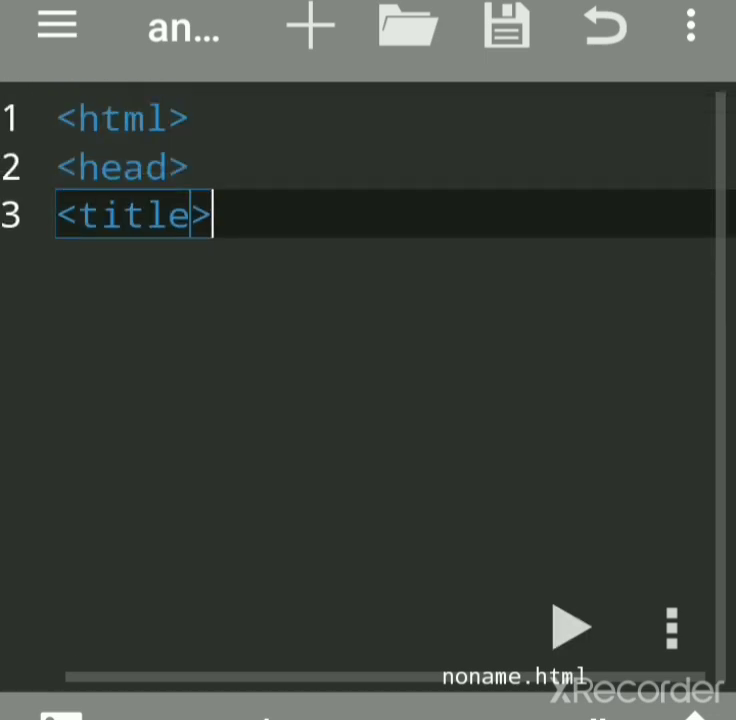
text(back)
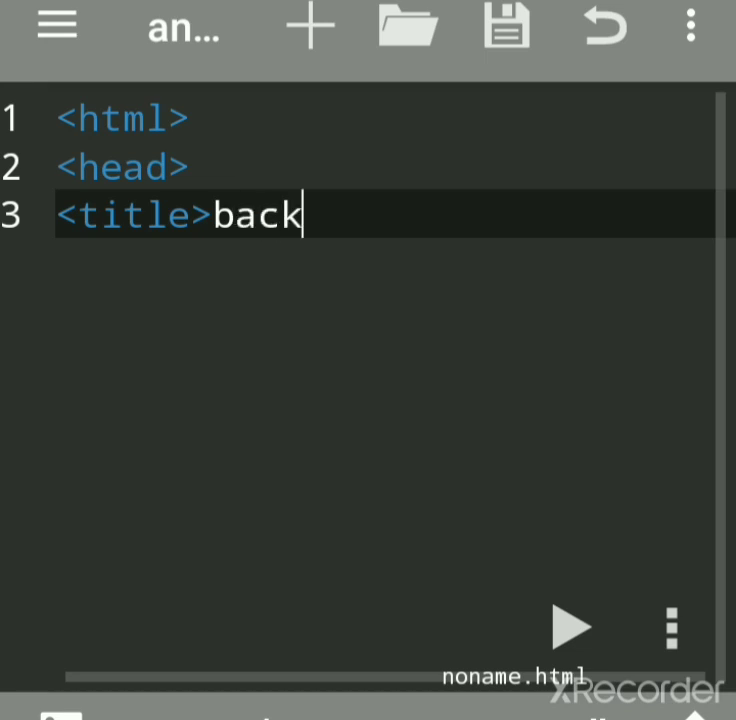
text(gr)
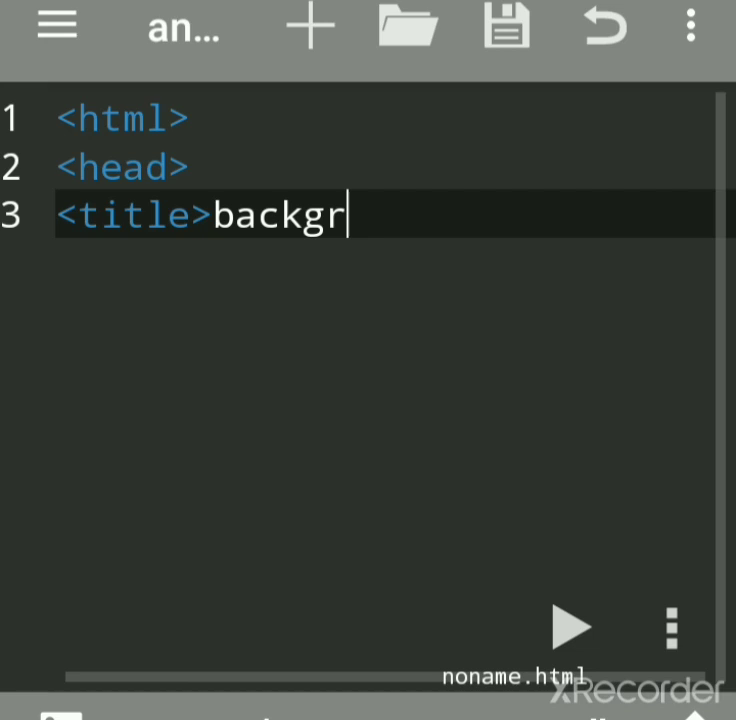
text(ound image</title>)
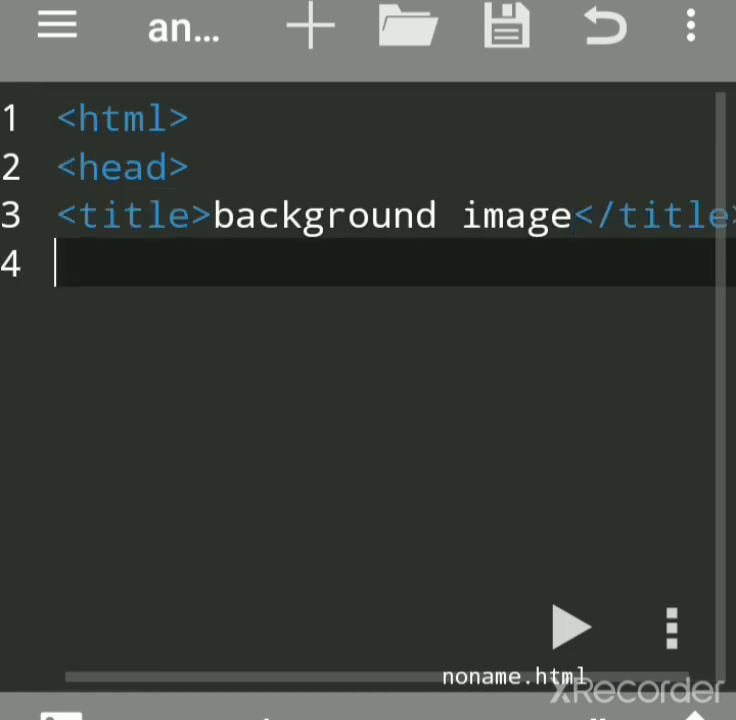
Close the head with </head> and start a body tag with background=""
text(</head>)
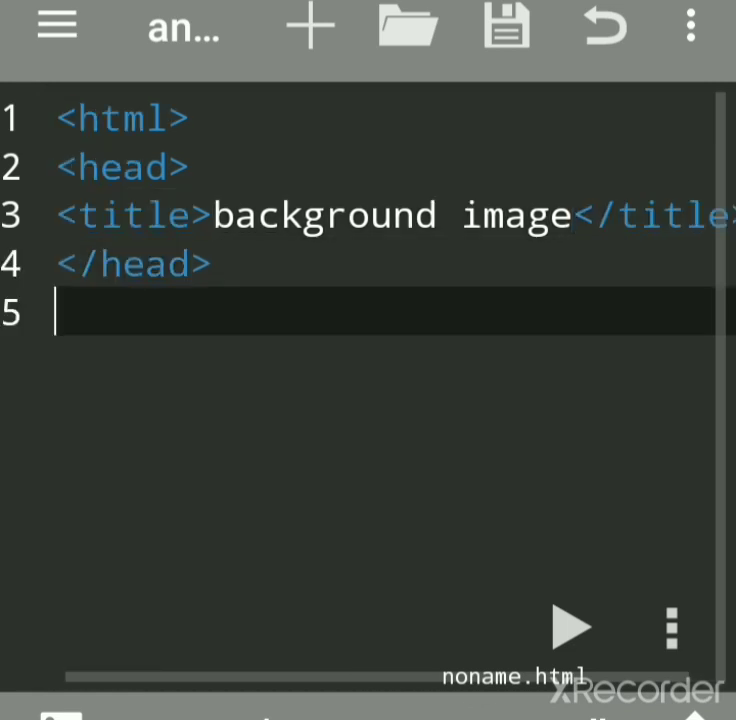
text(<body>)
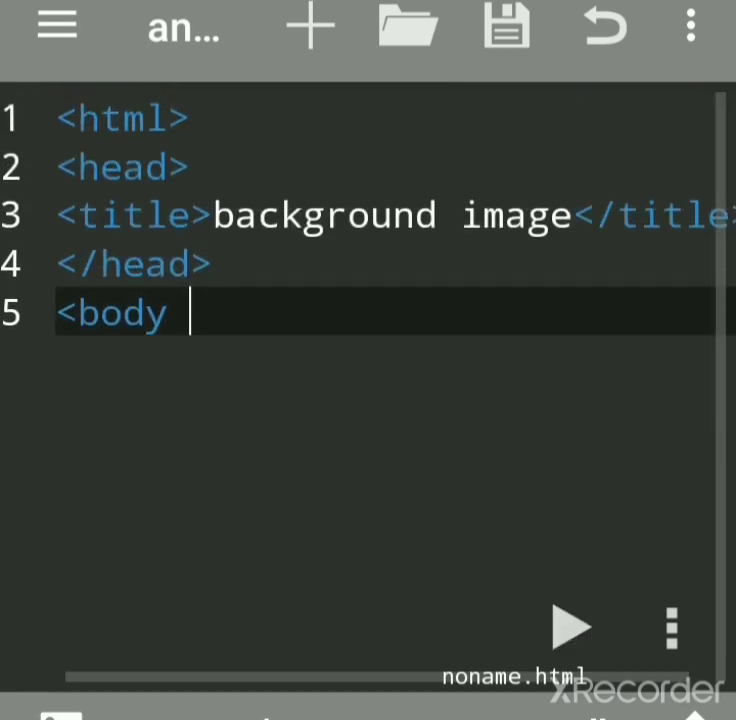
text(back)
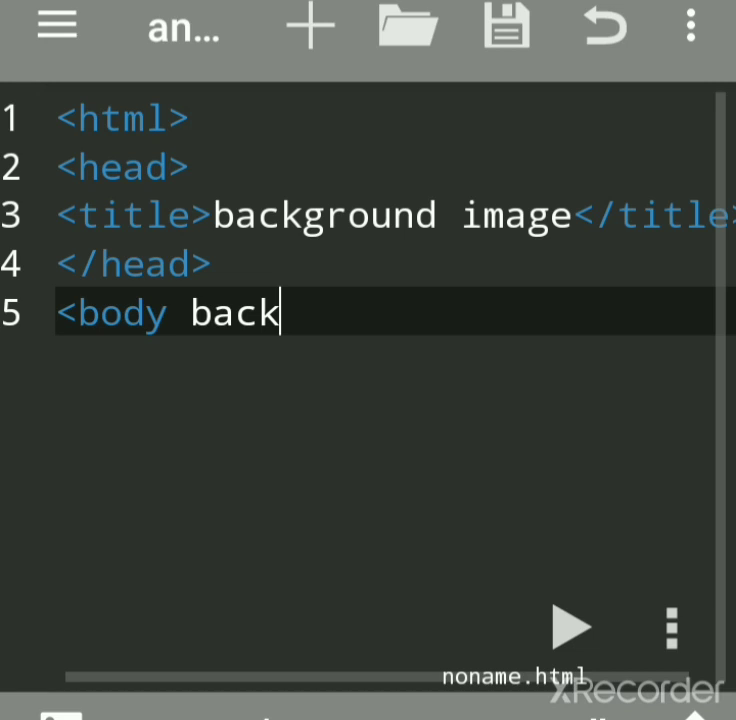
text(gr)
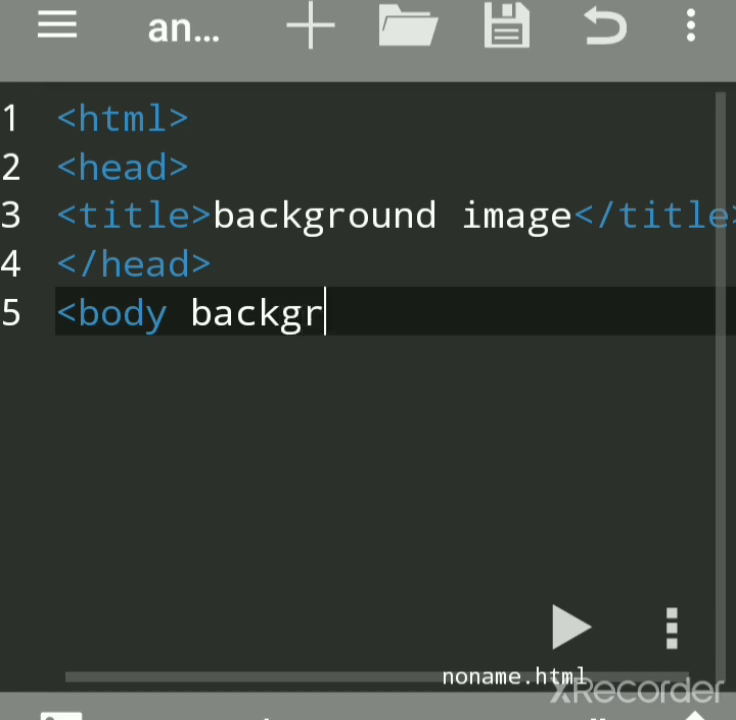
text(oun)
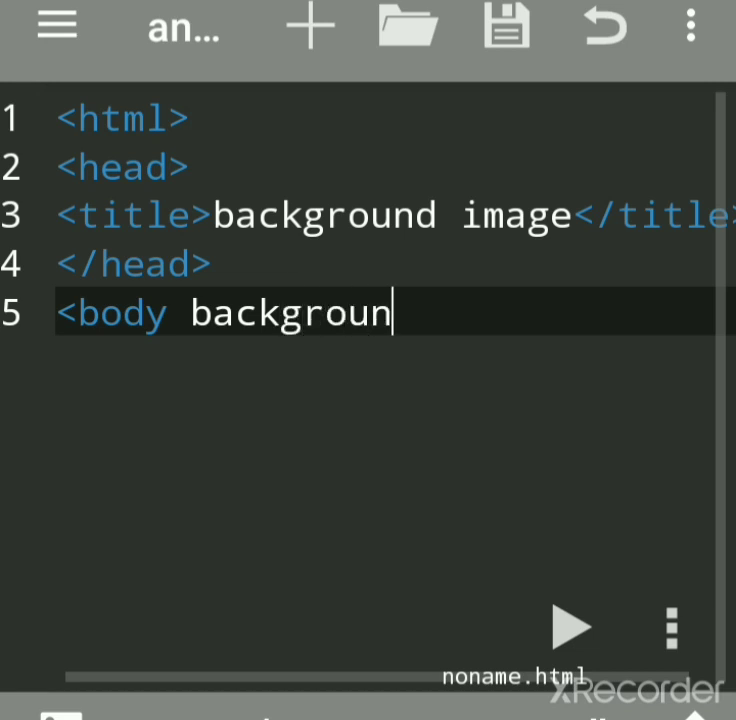
text(=)
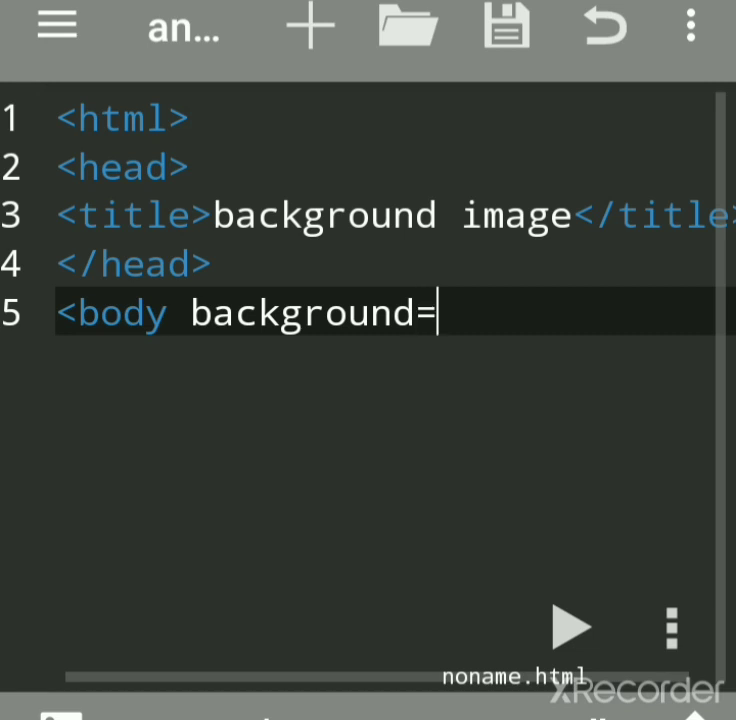
text("")
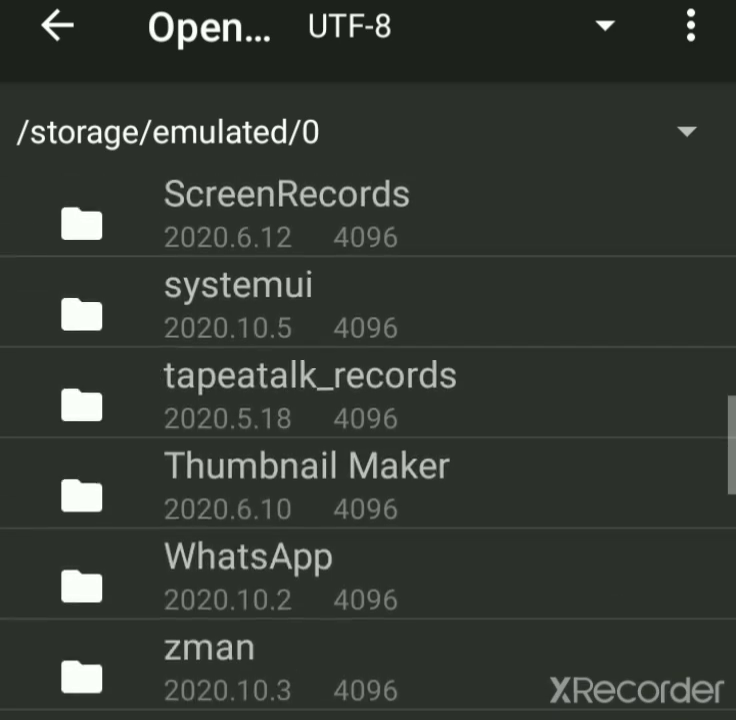
Scroll through /storage/emulated/0 looking for the background image
scroll(down, 3)
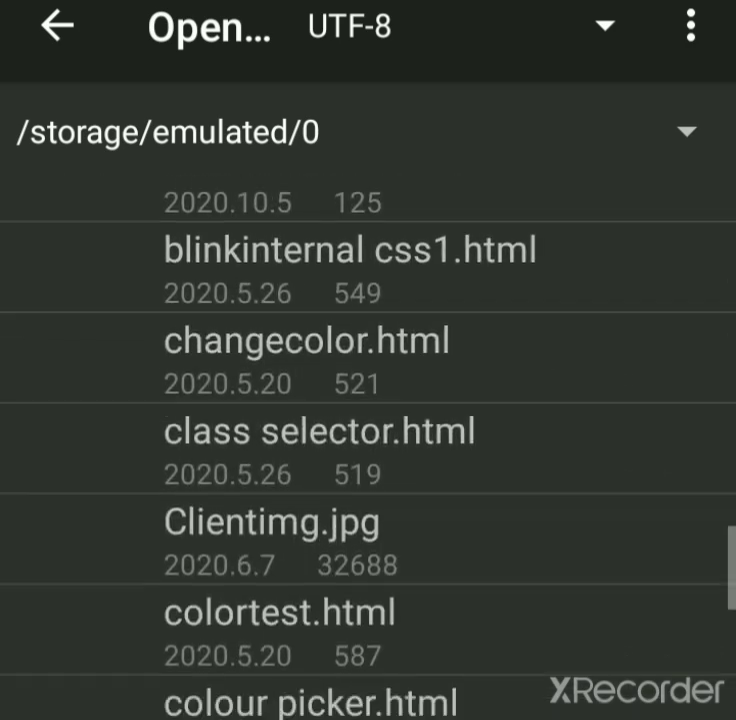
scroll(down, 3)
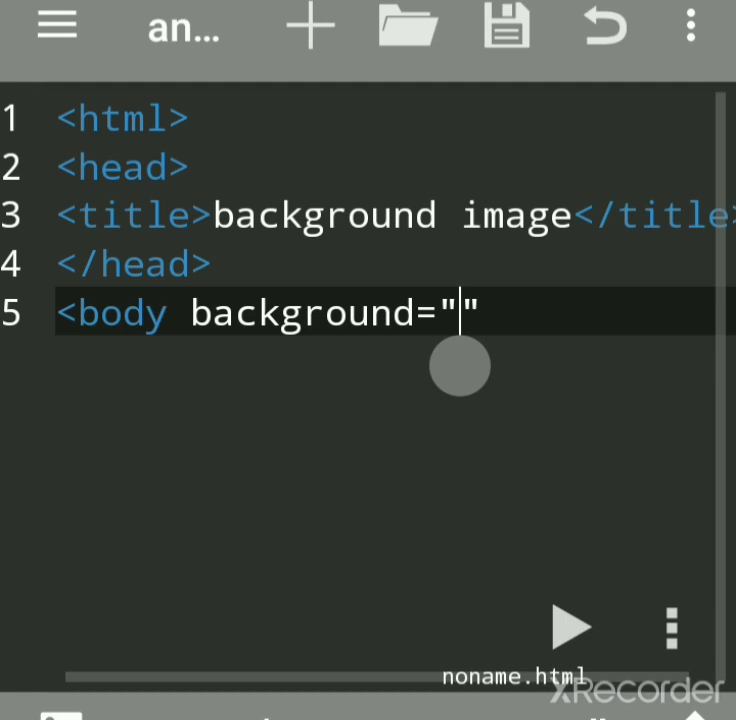
Type flower.jpg as the background value and close the body tag with >
text(flowe)
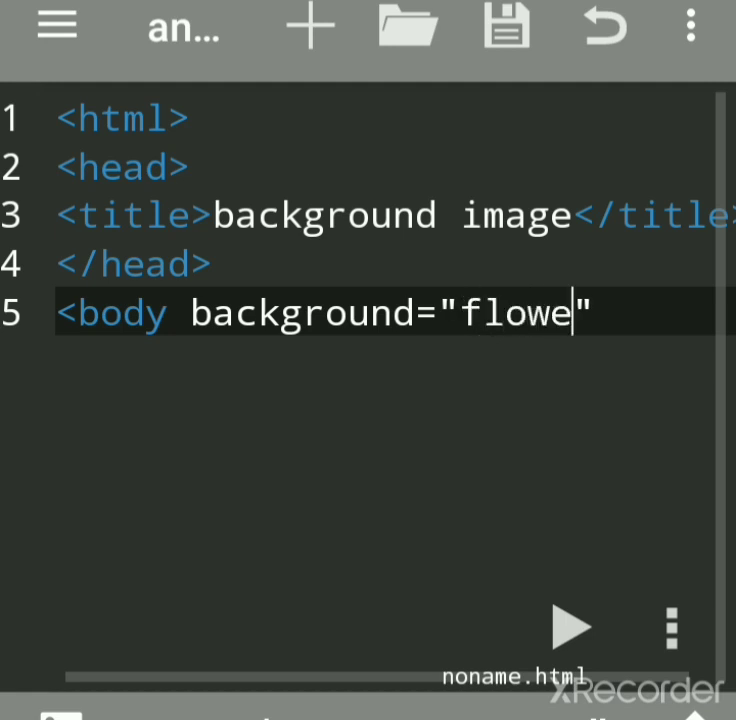
text(r)
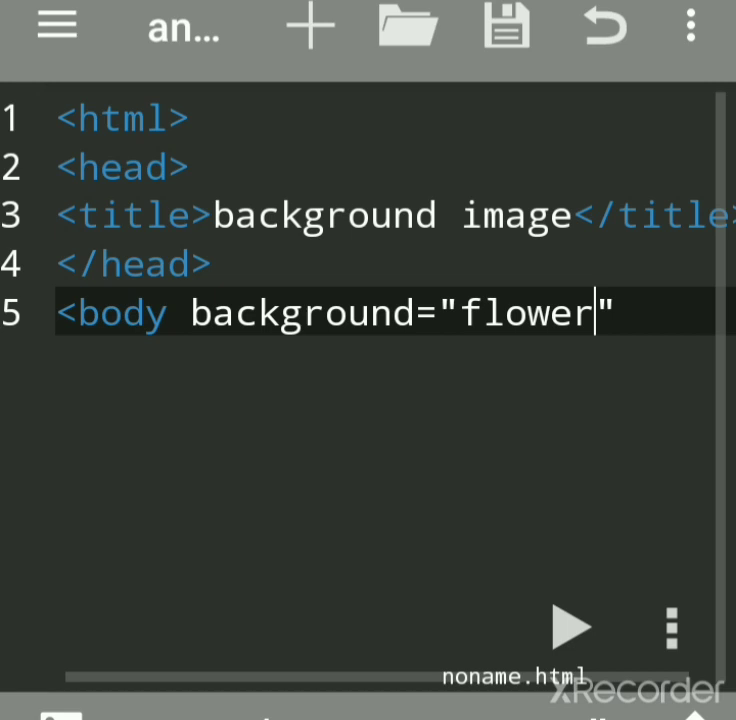
text(.)
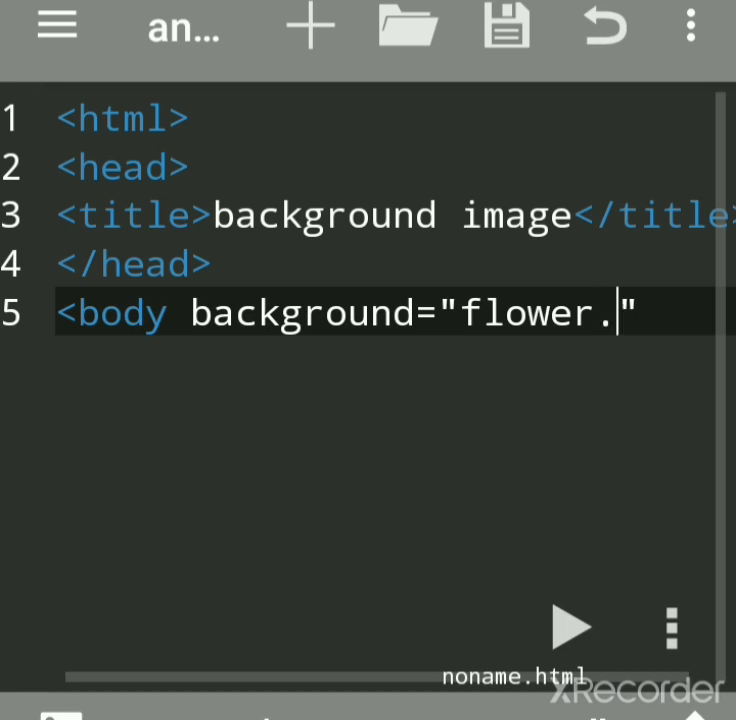
text(jp)
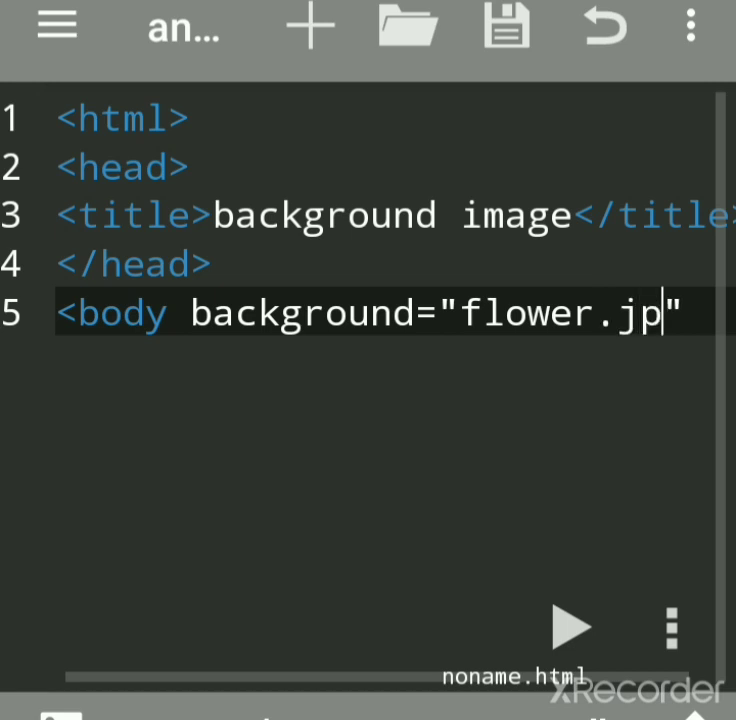
text(g)
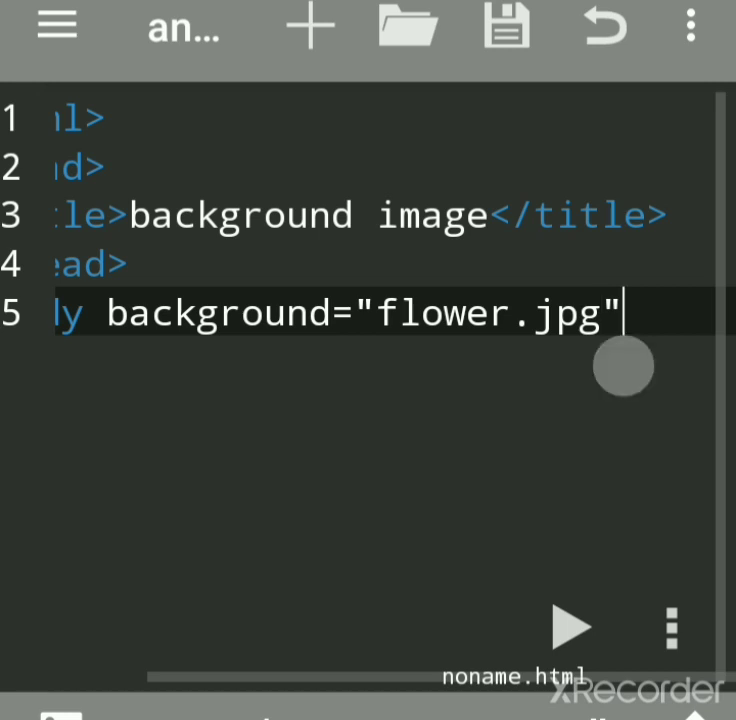
text(>)
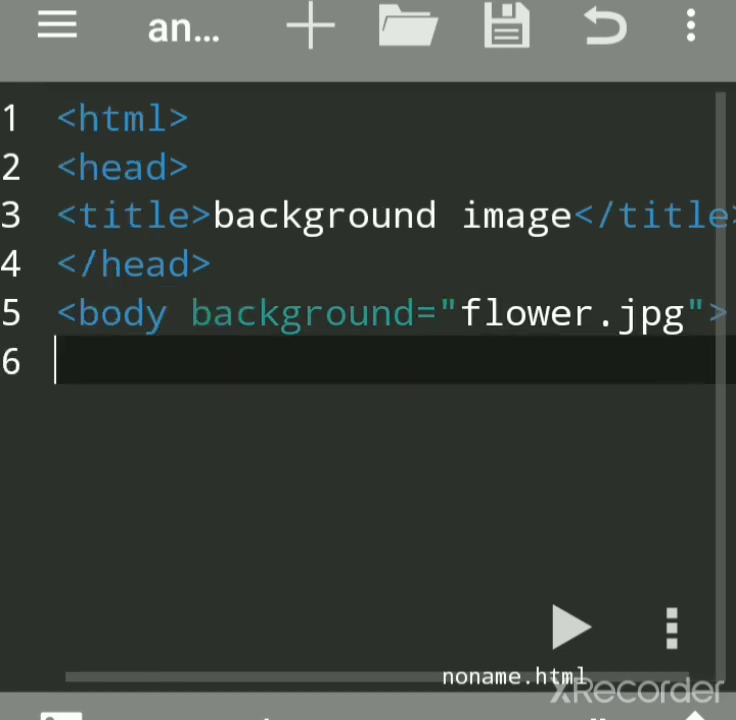
Type 'setting background image' in the body, then add </body> and </html>
text(settin)
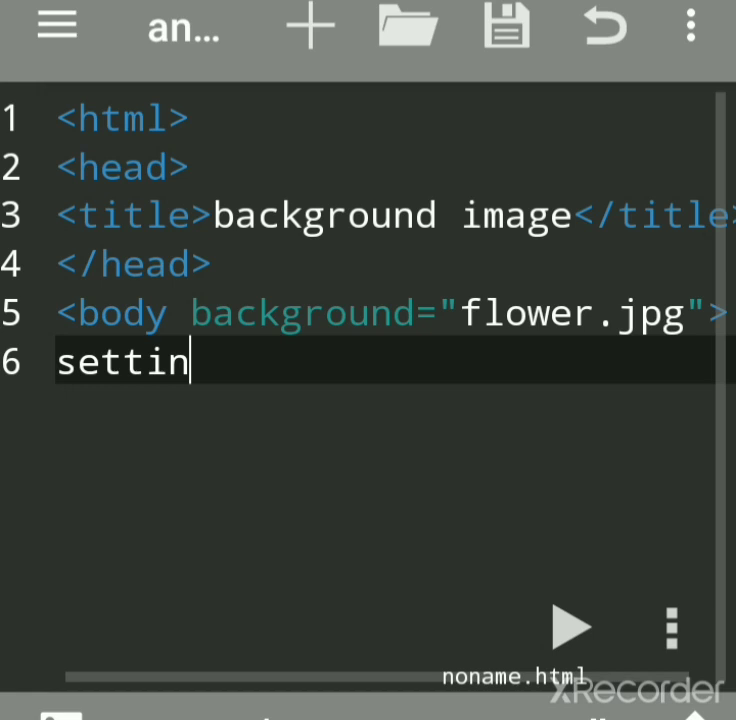
text(g ba)
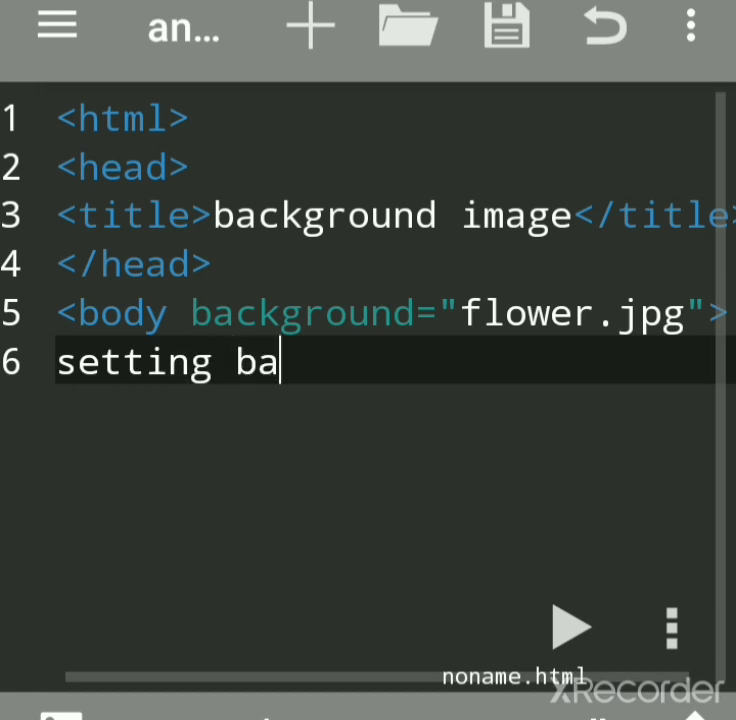
text(ck)
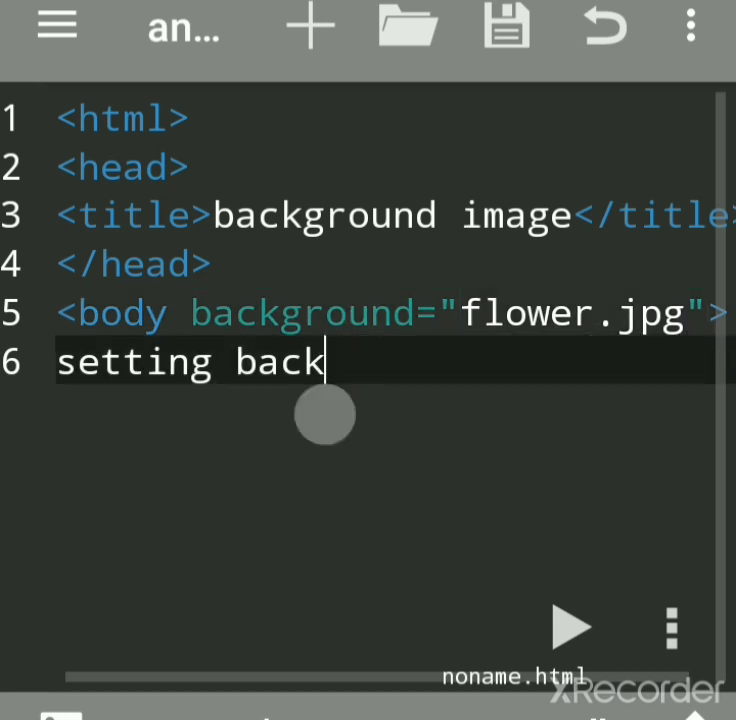
text(gr)
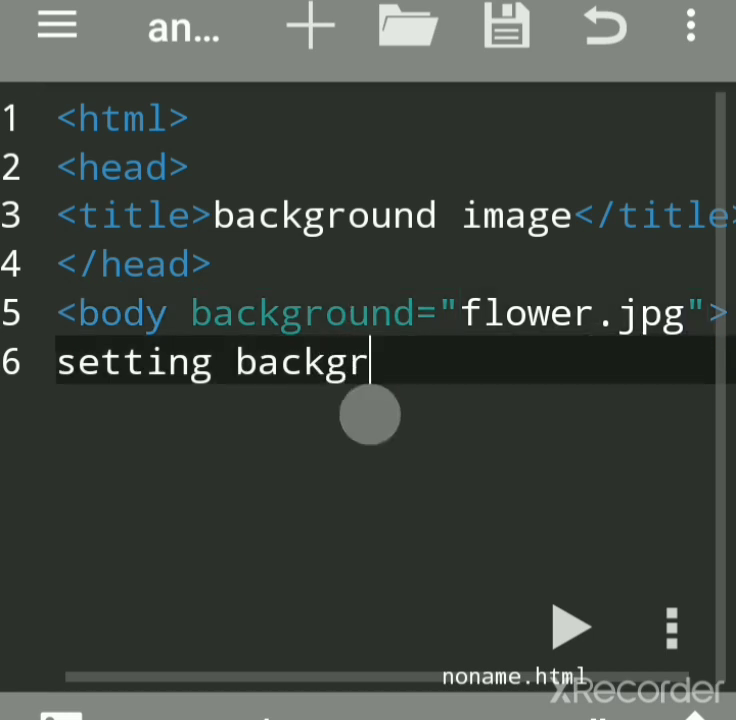
text(ound ima)
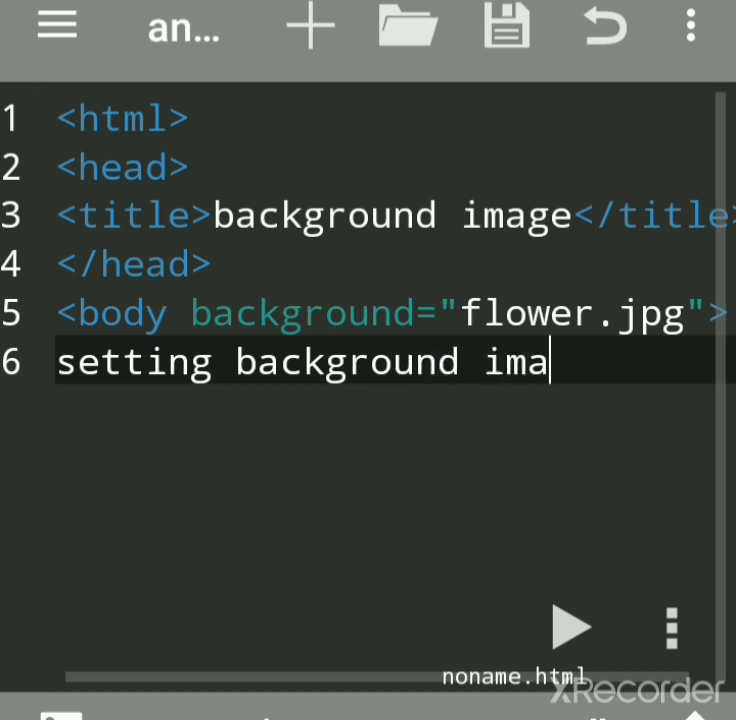
text(ge)
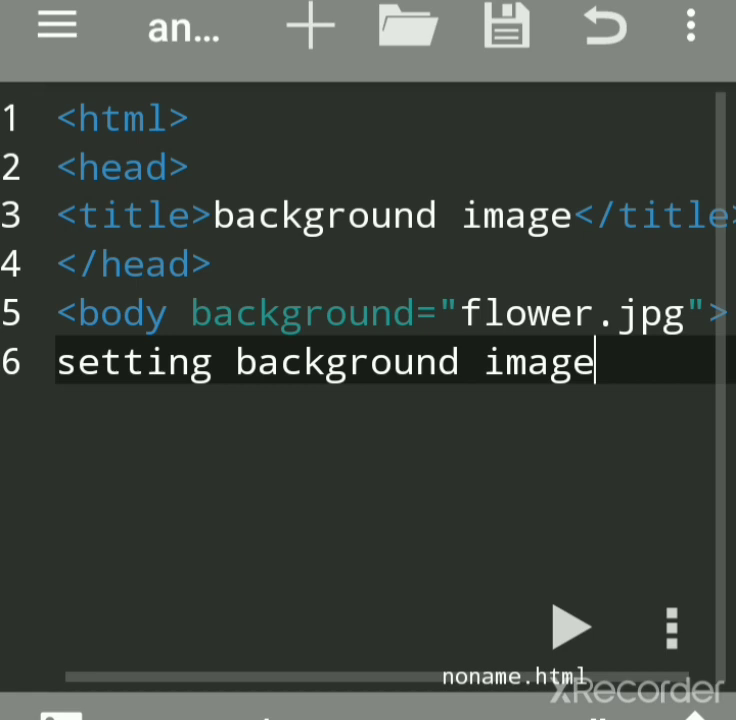
text(</body>)
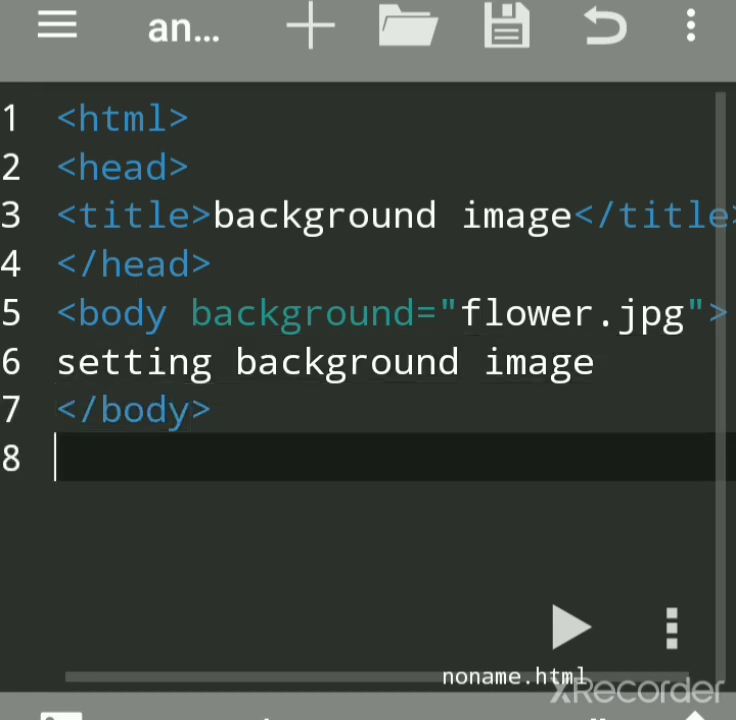
text(</html>)
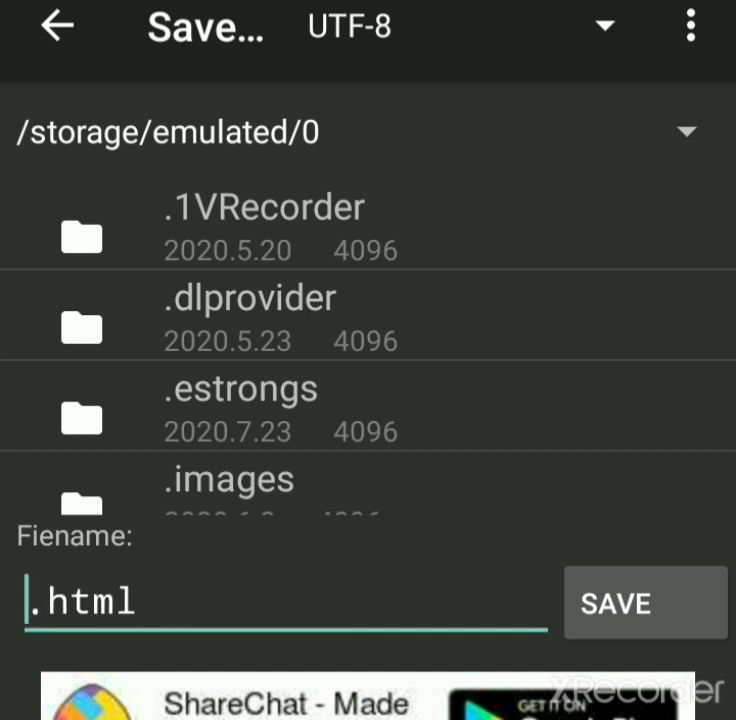
Enter bkimgg as the filename and save the page
text(bk)
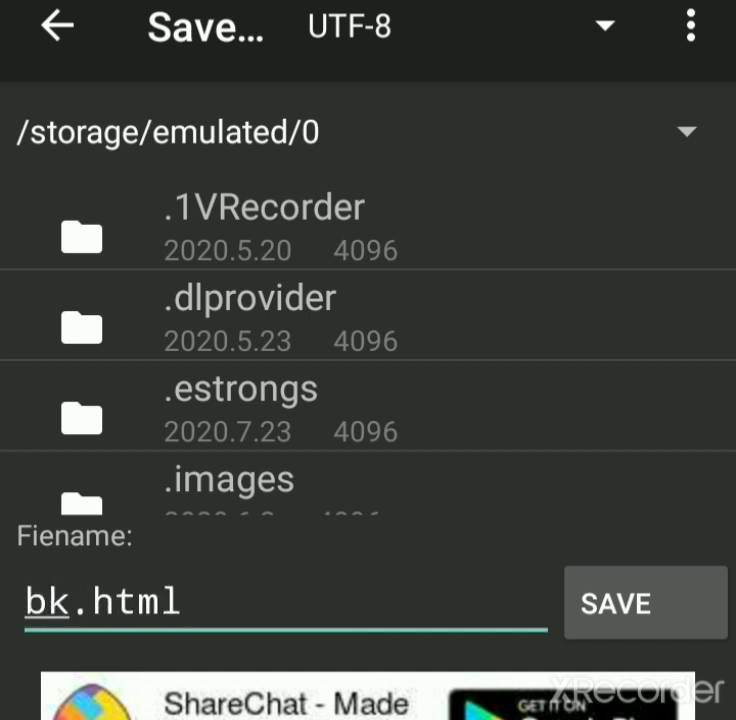
text(imgg)
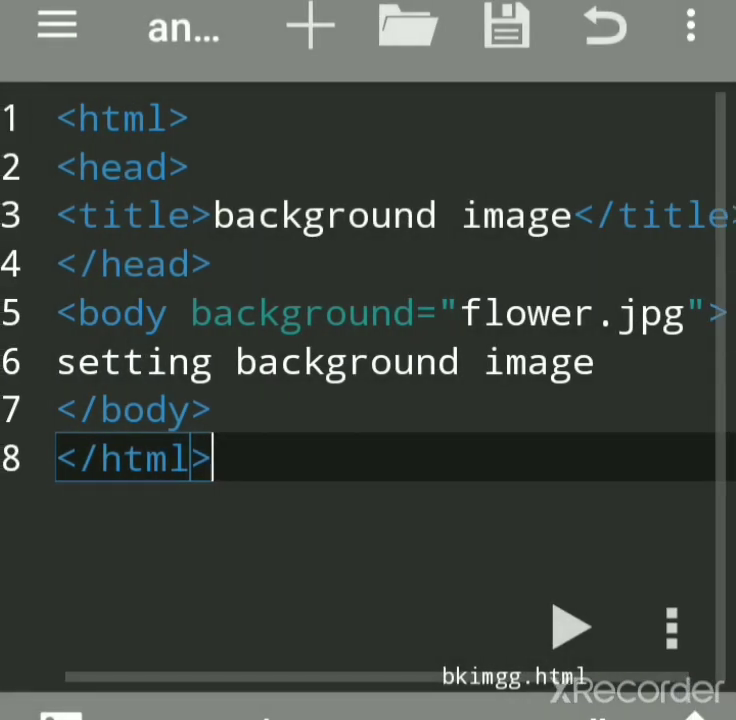
Preview bkimgg.html showing the flower background, return to the code, then leave the app
click(573, 627)
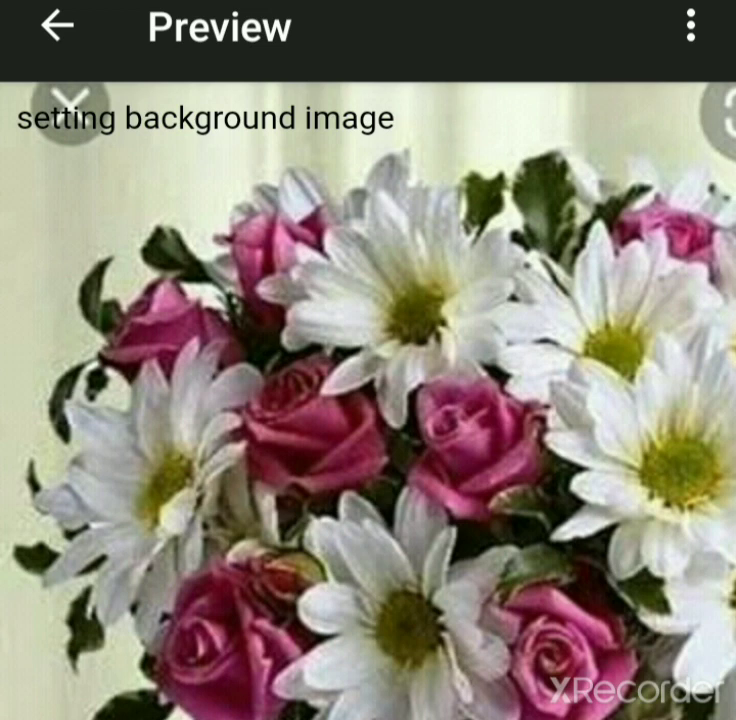
click(54, 27)
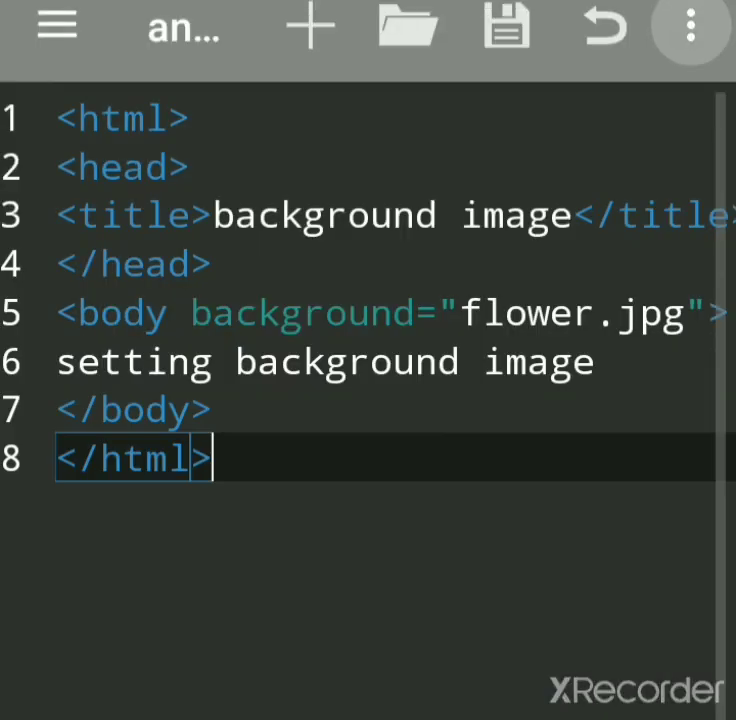
click(690, 27)
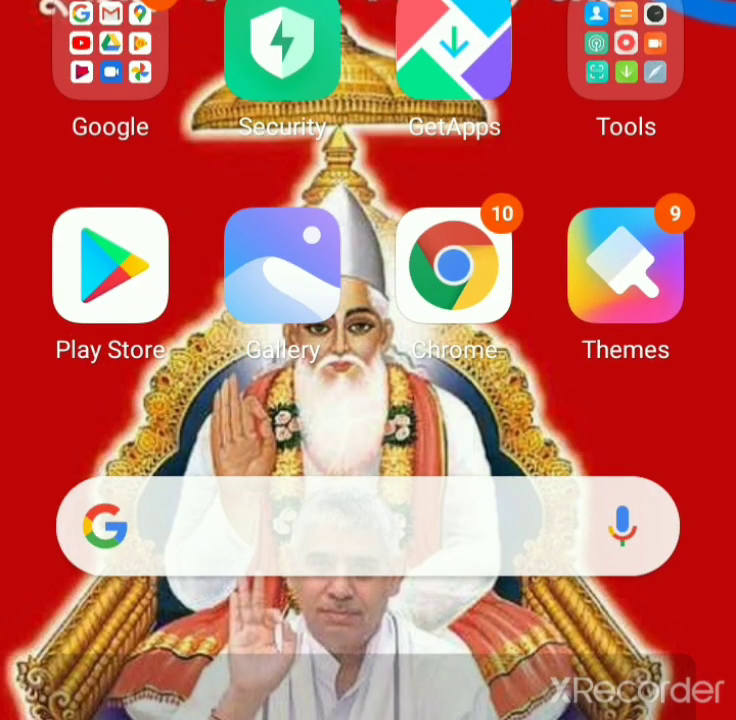
Scroll to the anWriter free icon on the home screen and launch it
scroll(left, 3)
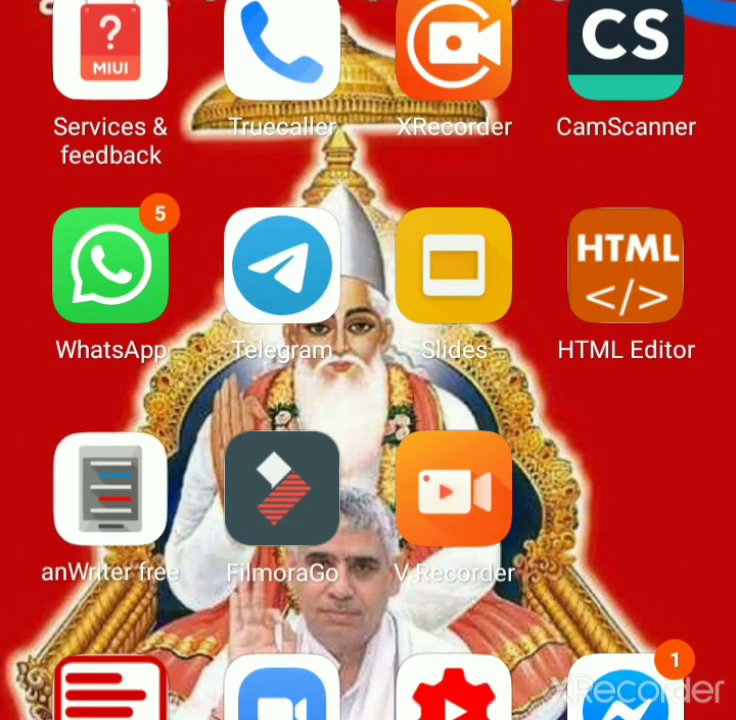
click(109, 489)
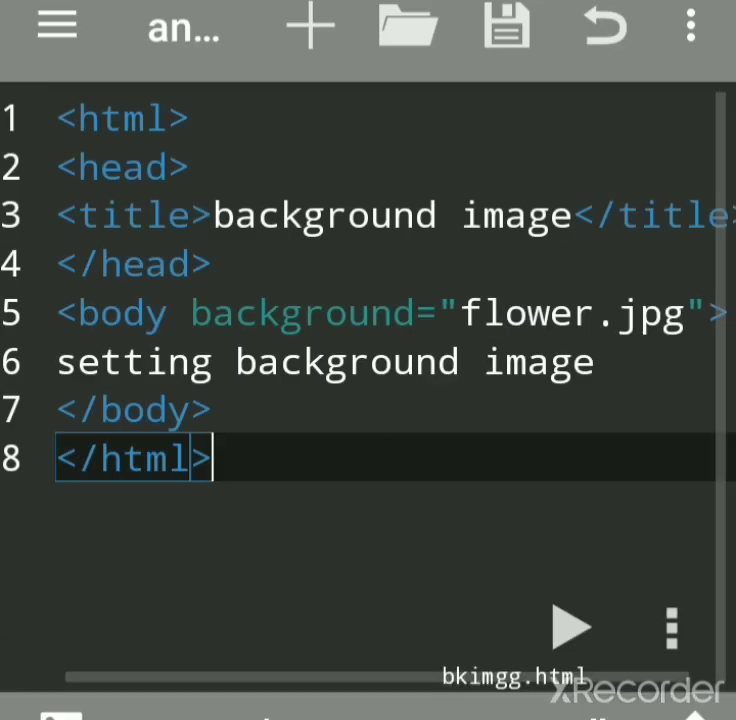